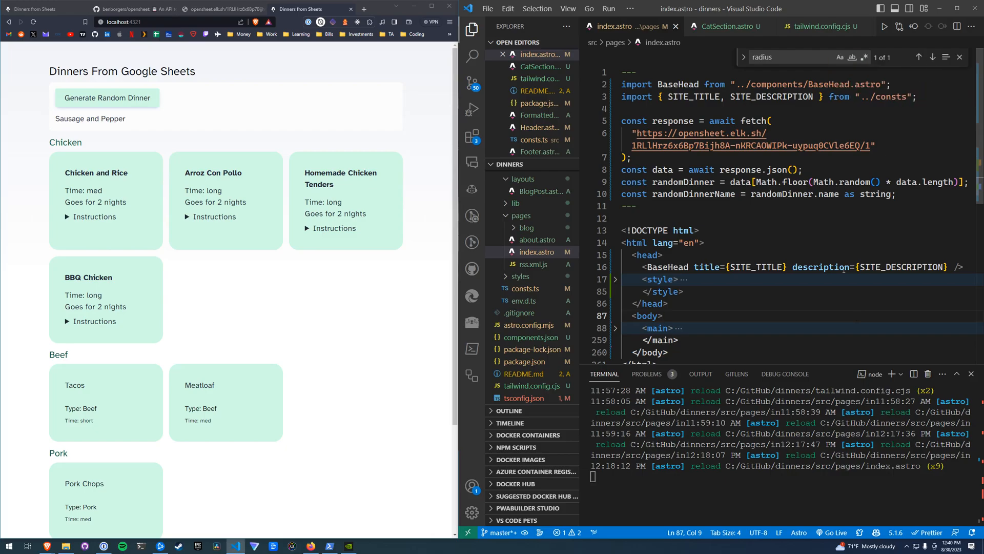
- Bring up the benborgers/opensheet GitHub repository and its README
left_click(130, 9)
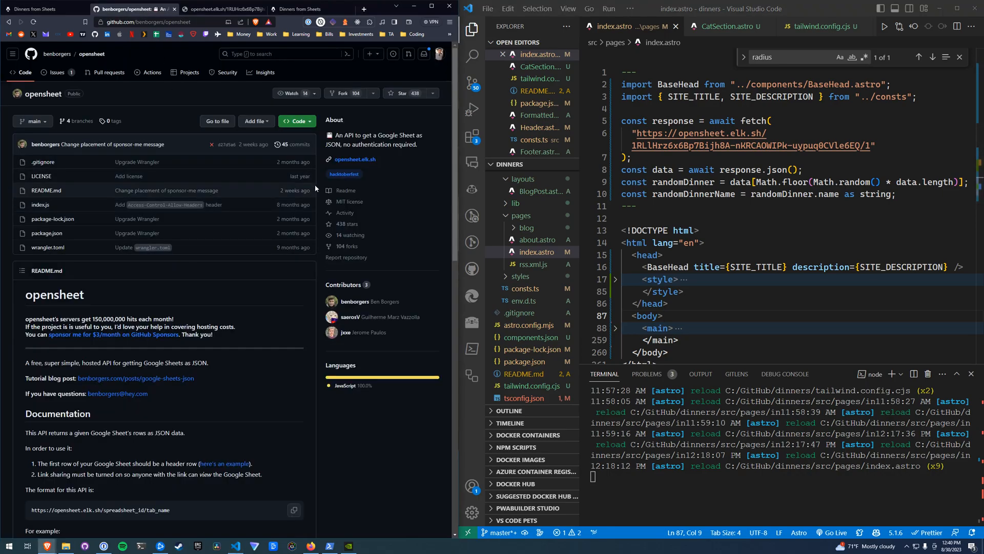
mouse_move(161, 225)
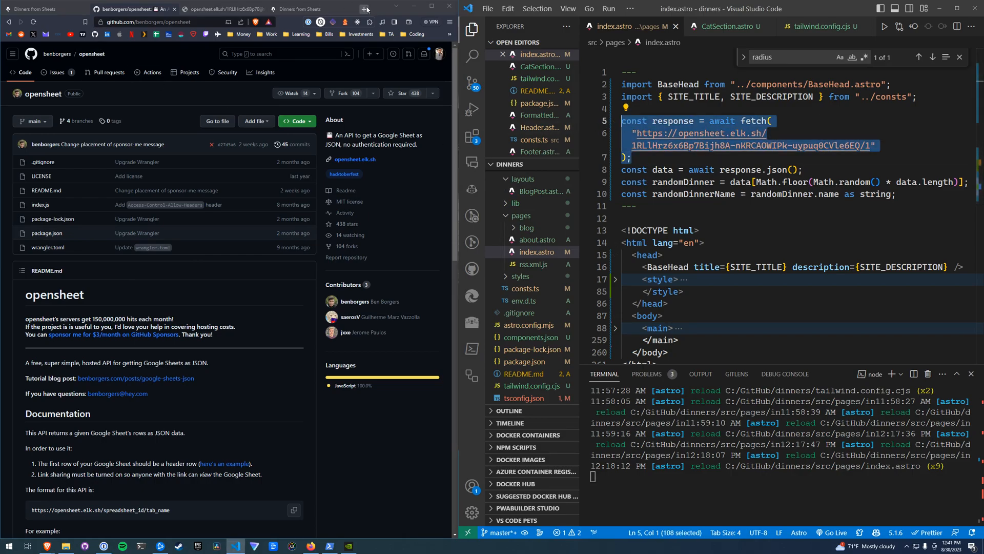
- Review the Dinners sheet's time and instructions columns, including Meatloaf's instructions cell
left_click(307, 9)
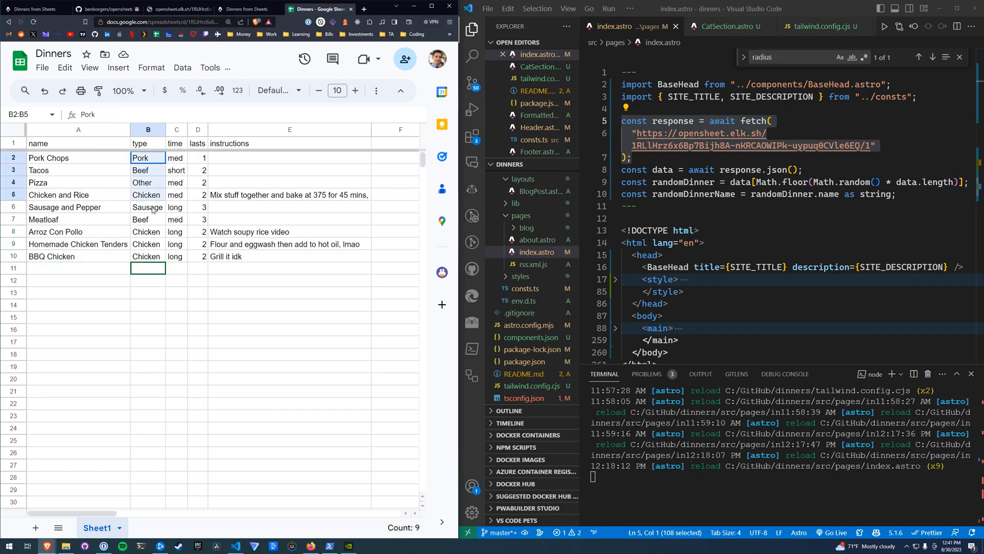
left_click_drag(147, 158, 147, 256)
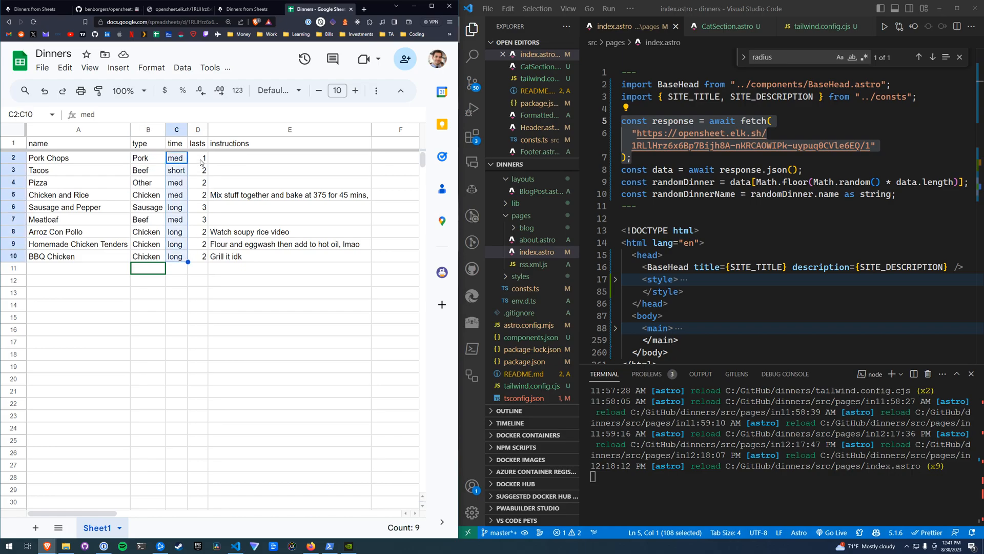
left_click(198, 158)
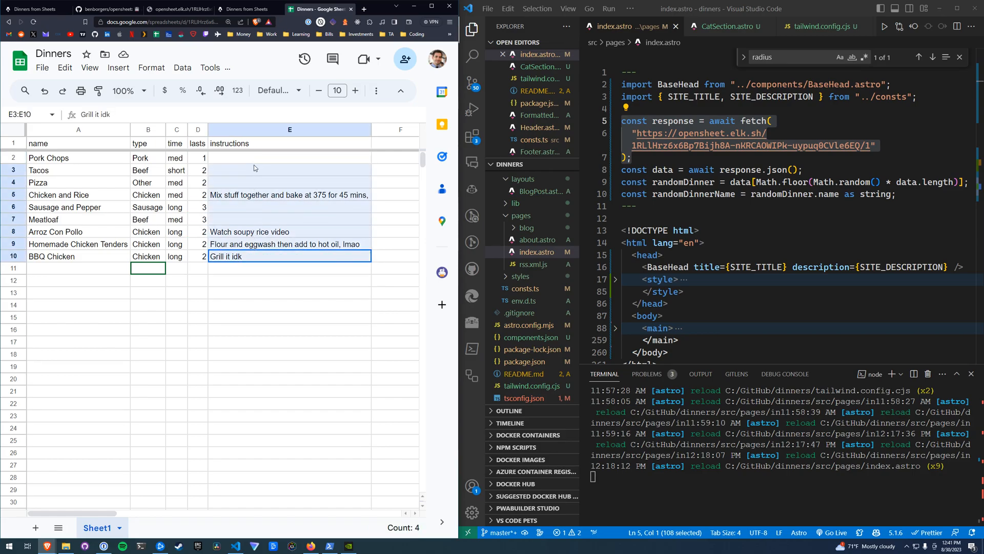
left_click(289, 158)
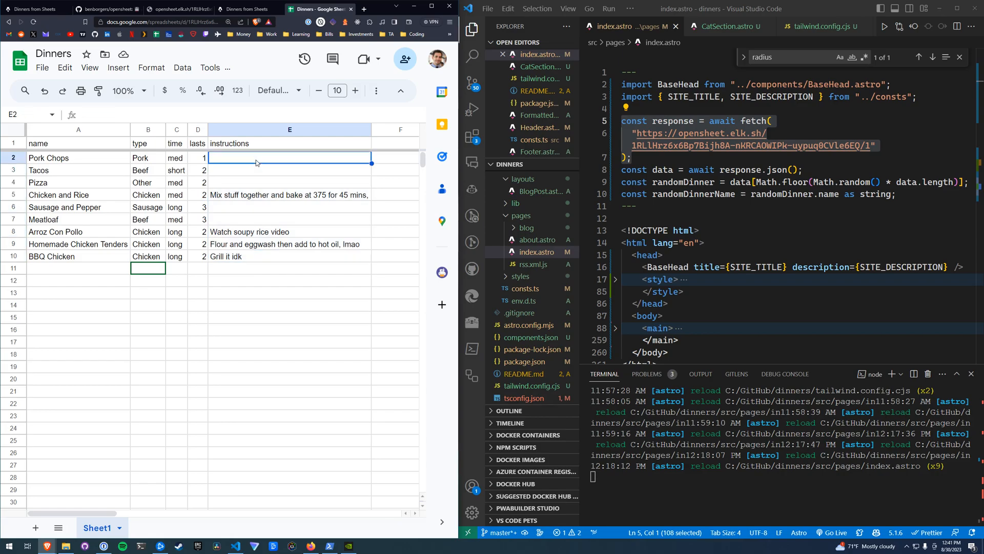
left_click(289, 220)
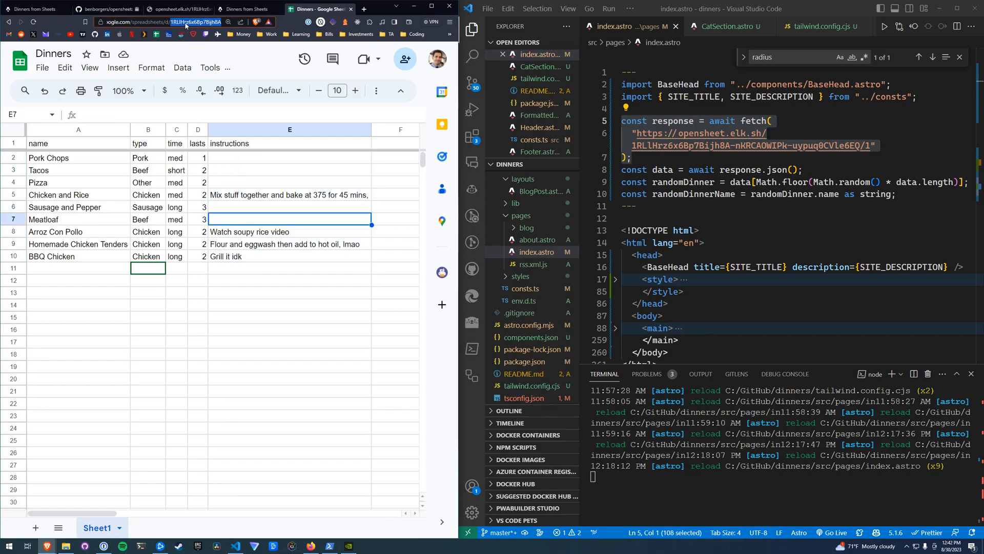
- Show the index.astro fetch of the opensheet URL, then its raw JSON dinner rows
left_click(97, 9)
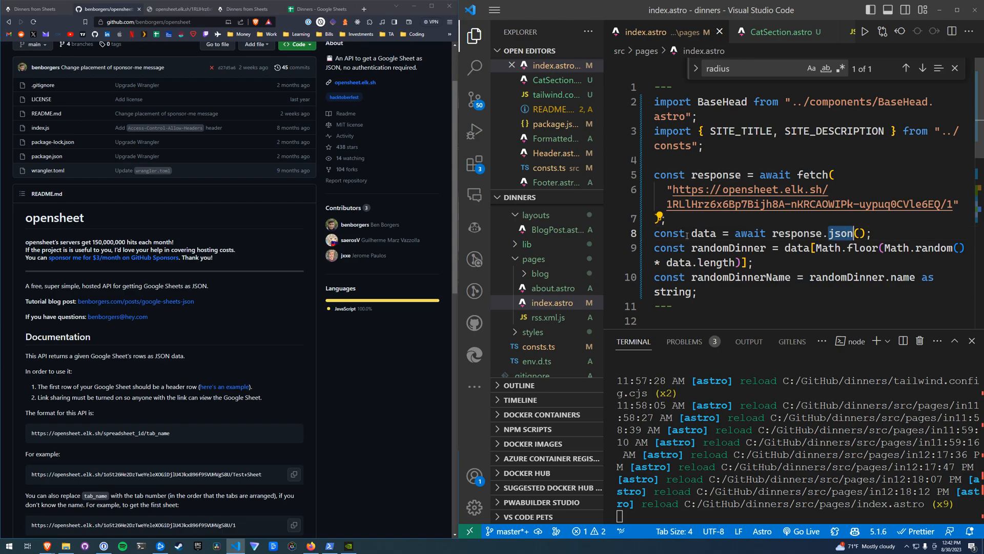
left_click(180, 10)
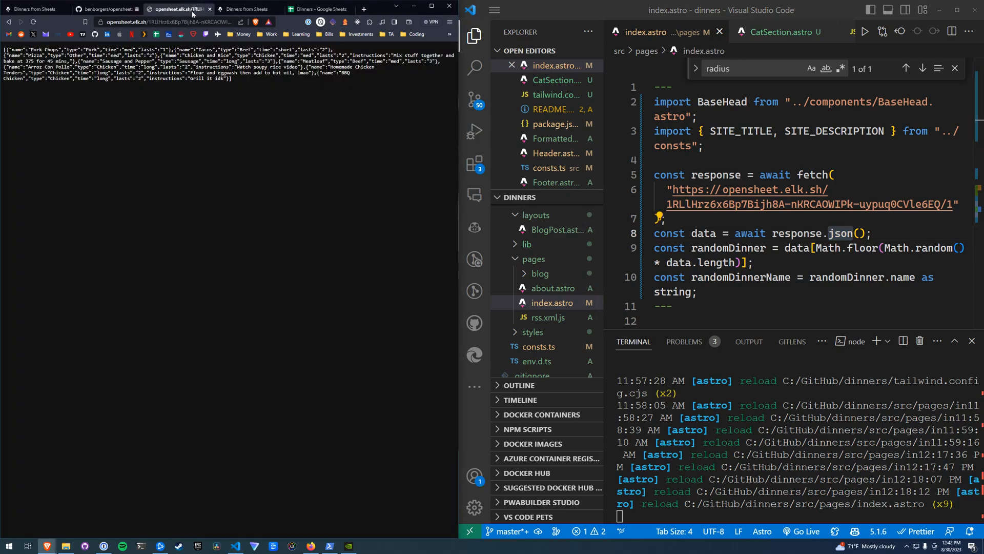
- Generate a random dinner (Arroz Con Pollo) and scroll the Chicken, Beef, Pork and Other cards
left_click(320, 10)
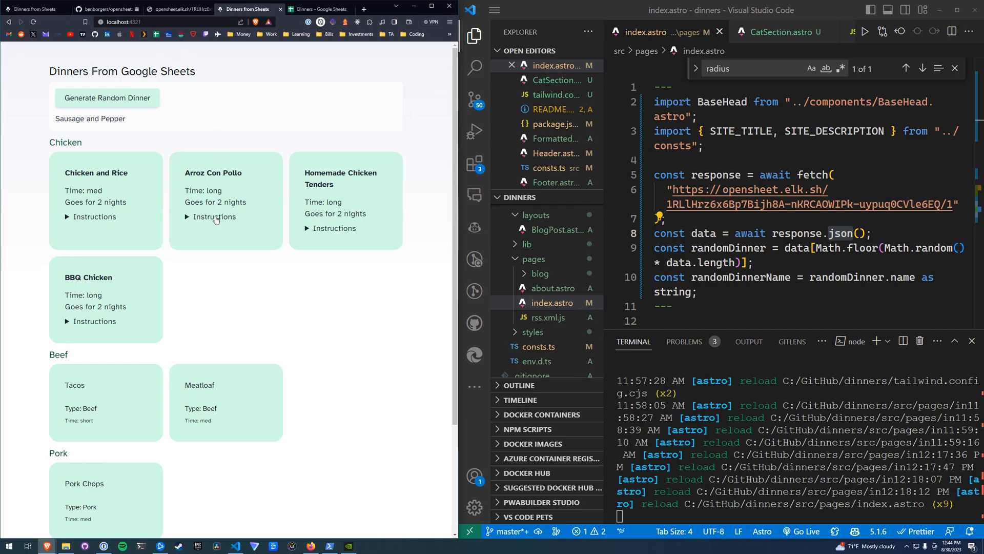
mouse_move(132, 134)
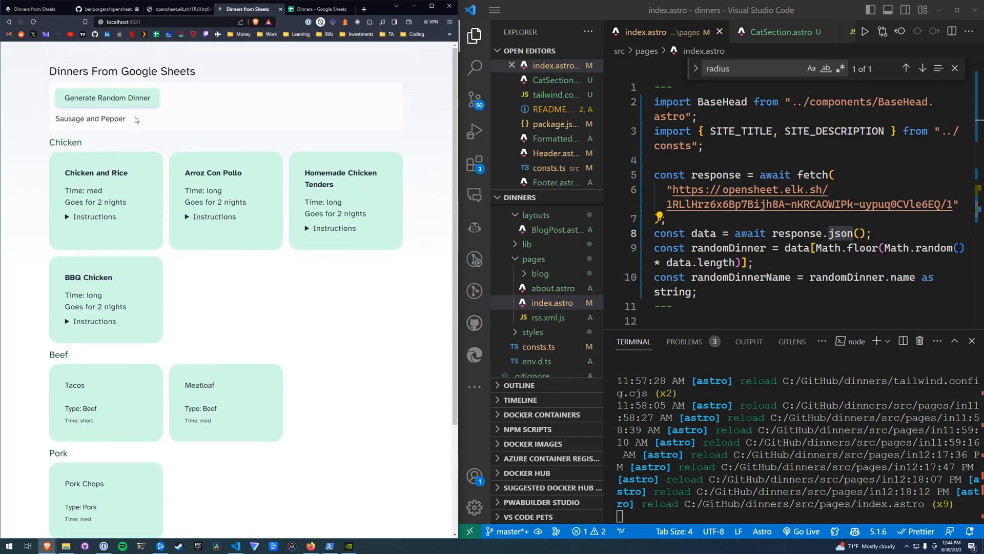
left_click(106, 98)
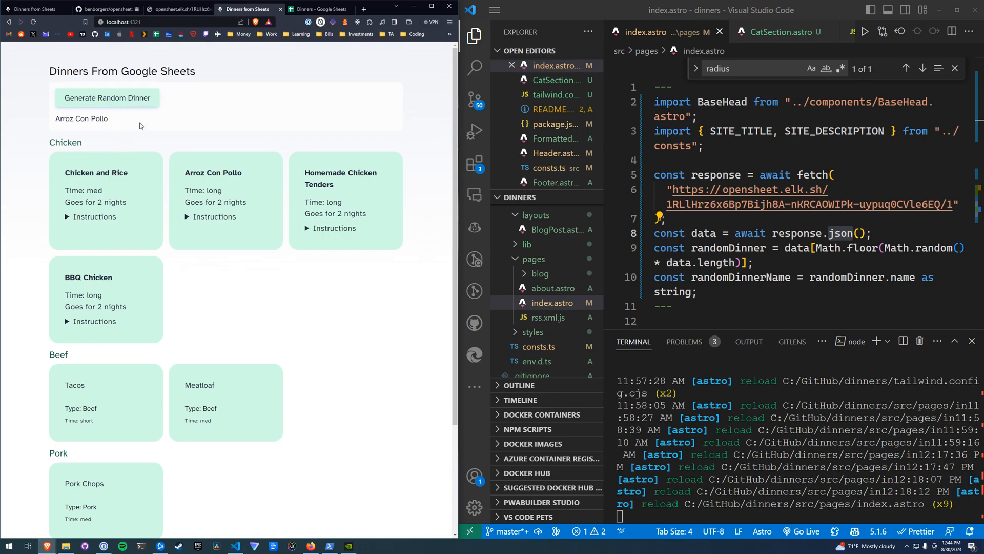
scroll("down", 3)
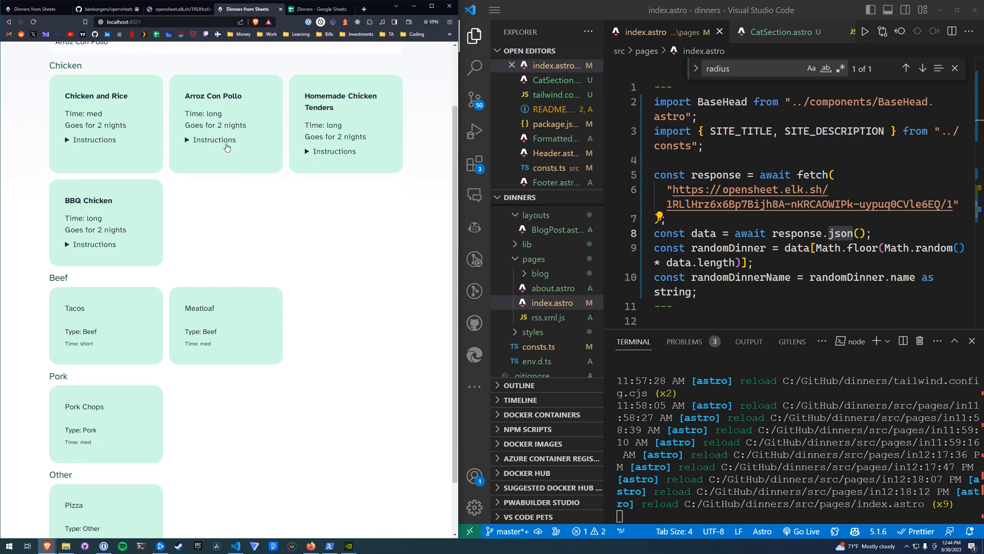
left_click(106, 10)
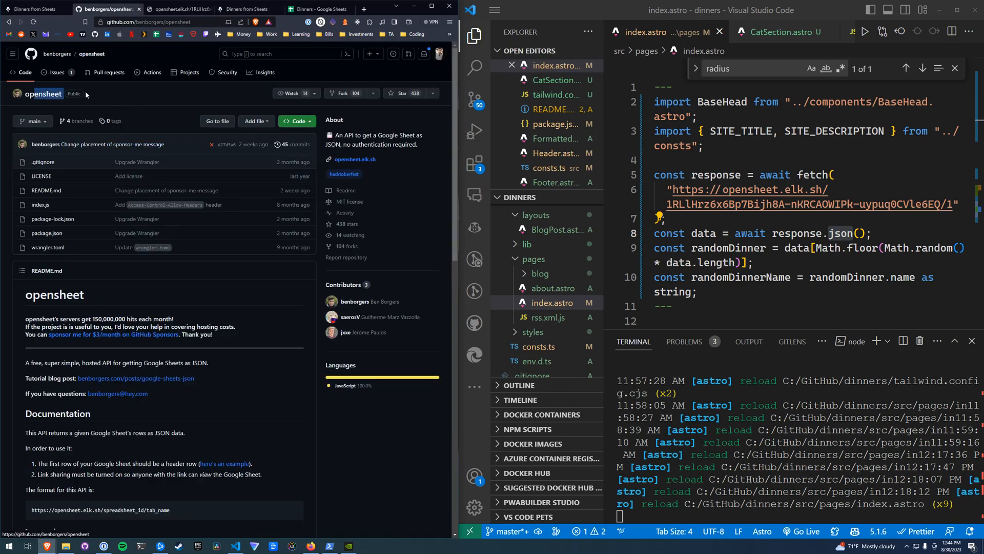
- Review the button classes and the dinner.type === "Chicken" filter, then return to the site
scroll("down", 3)
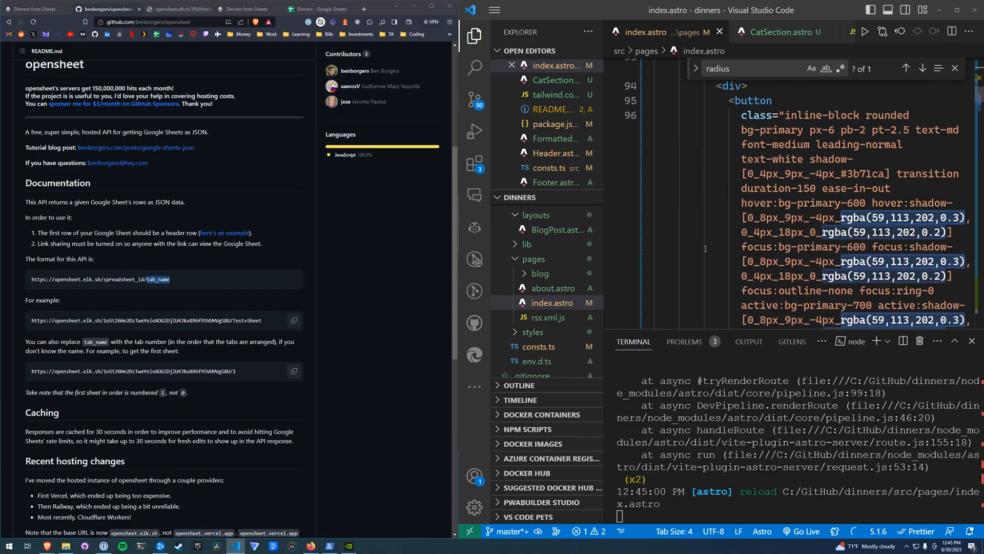
scroll("down", 3)
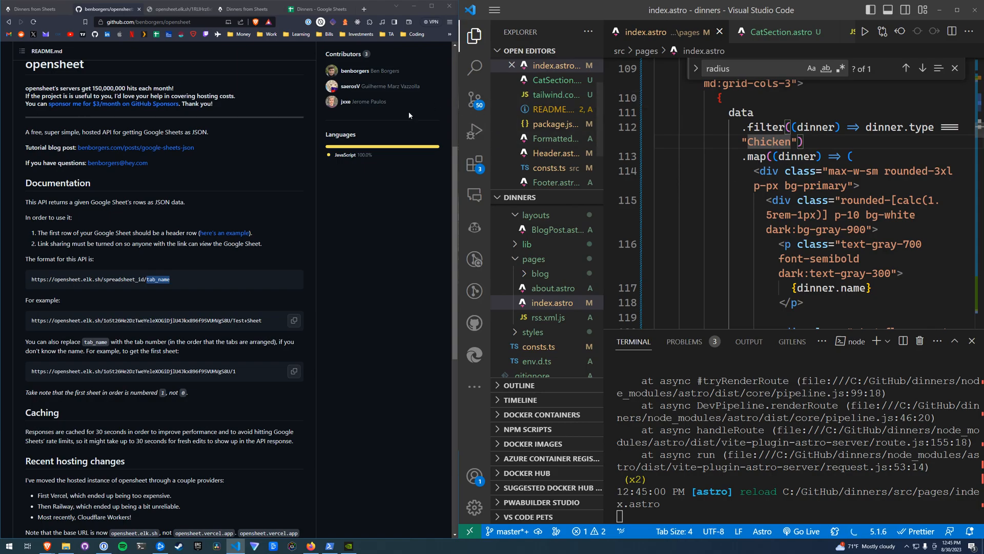
left_click(248, 9)
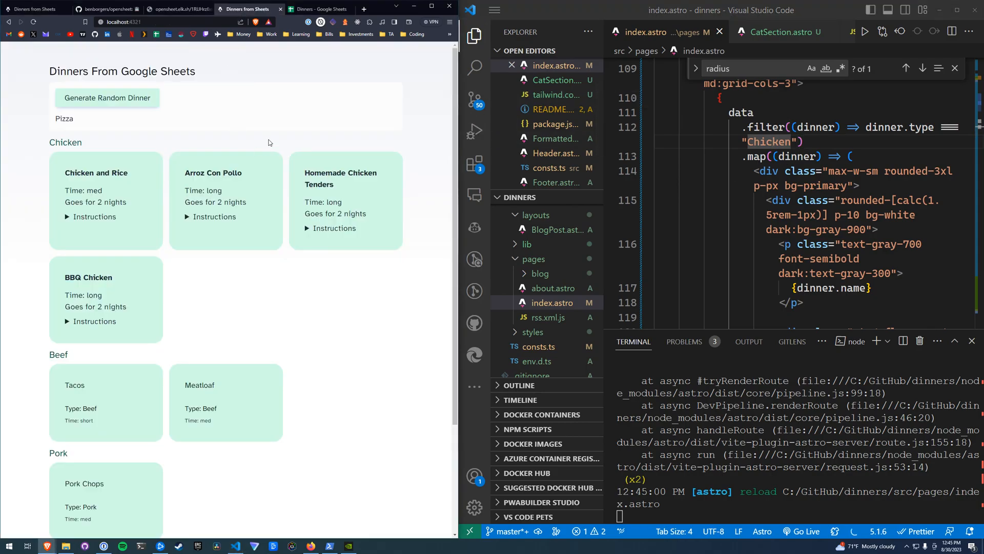